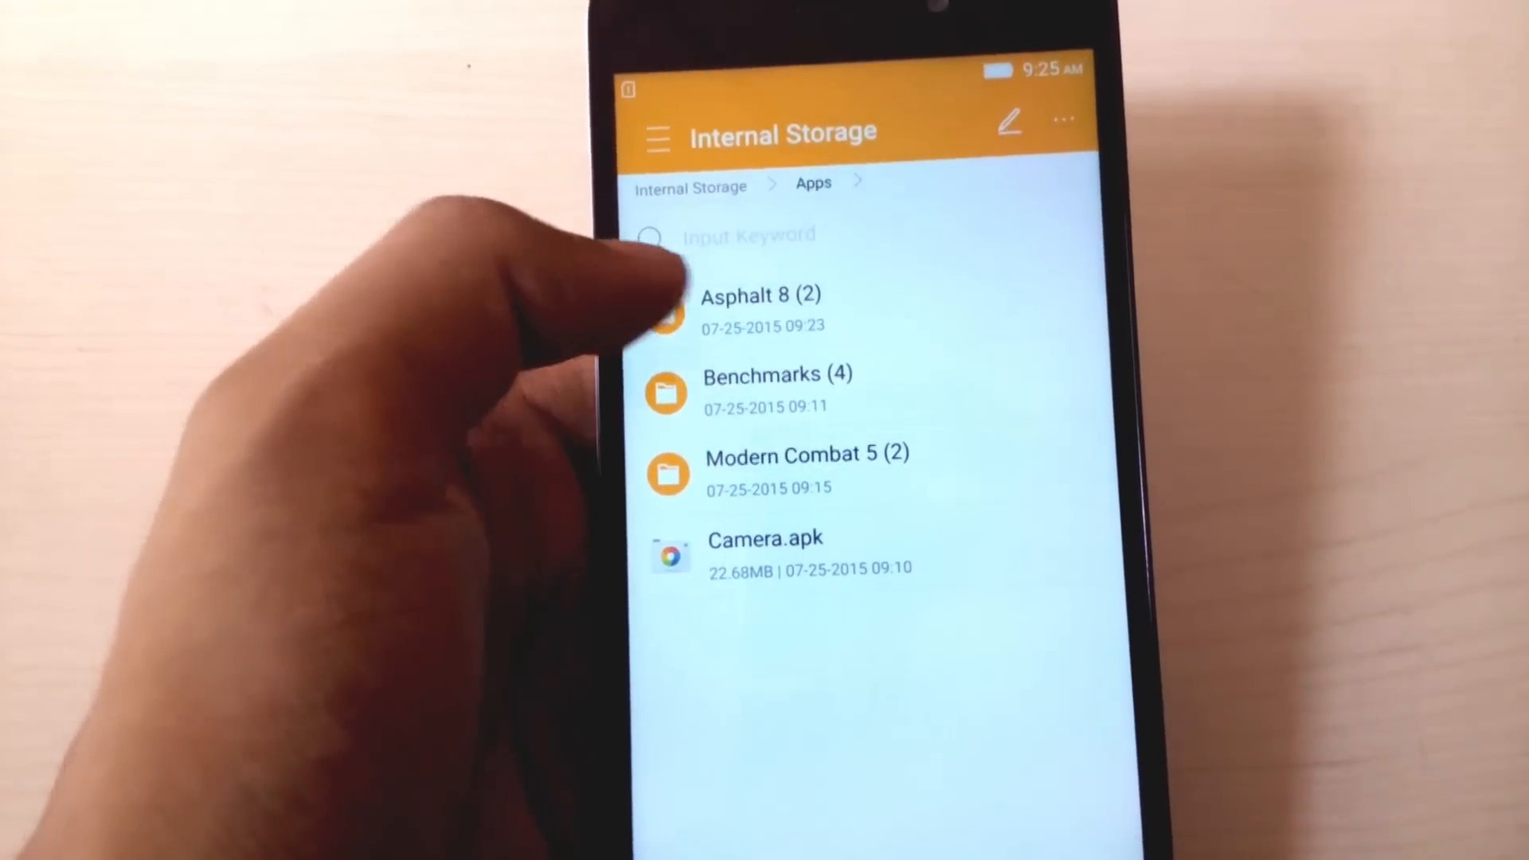
# Open the Asphalt 8 folder to copy its OBB game data
pyautogui.click(761, 310)
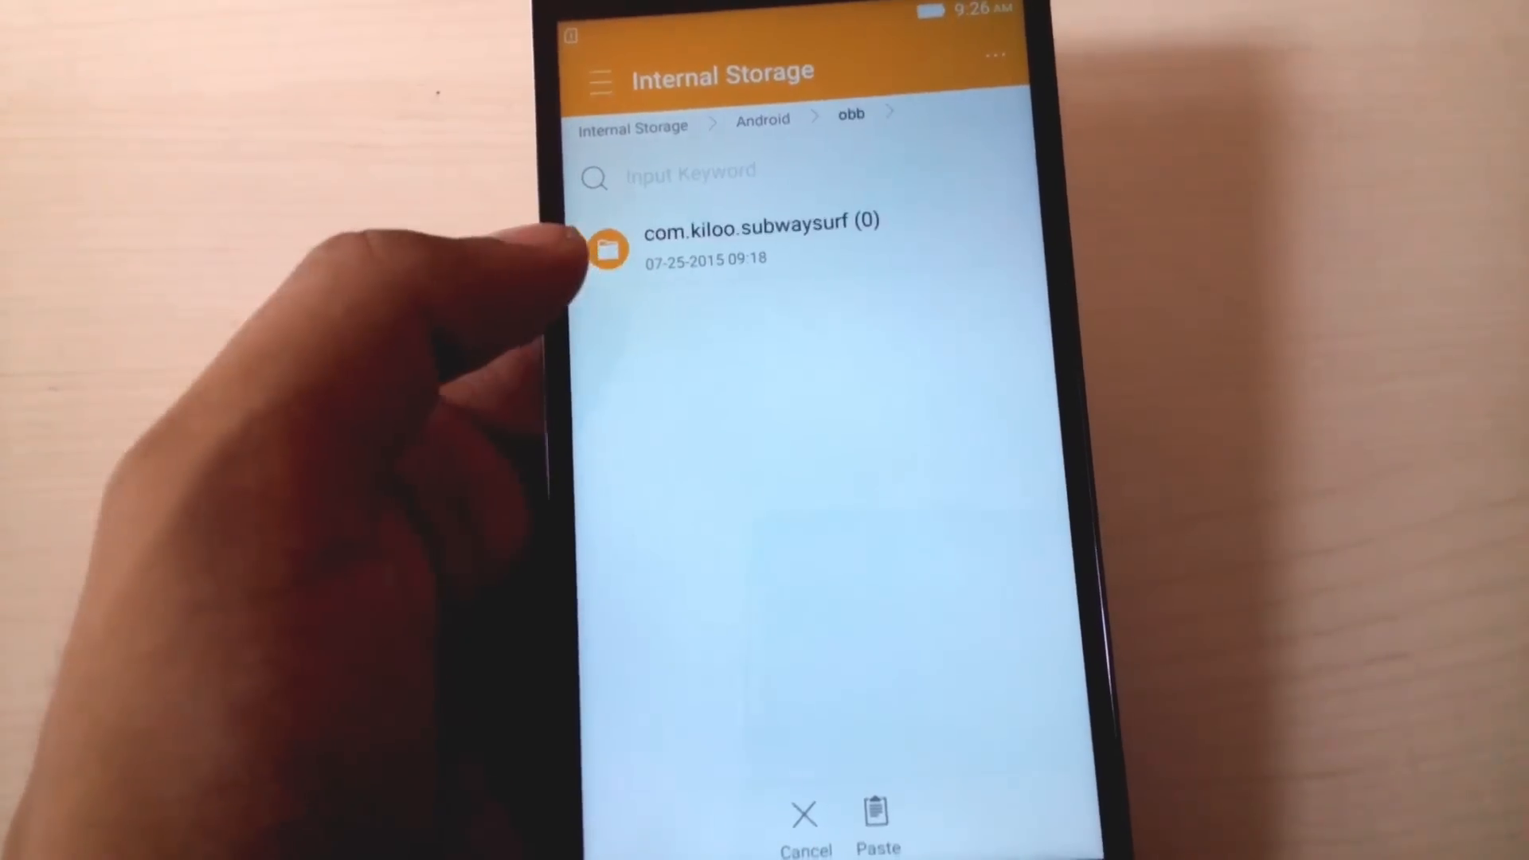
# Paste the Gameloft Asphalt data into Android/obb and return to Internal Storage
pyautogui.click(877, 819)
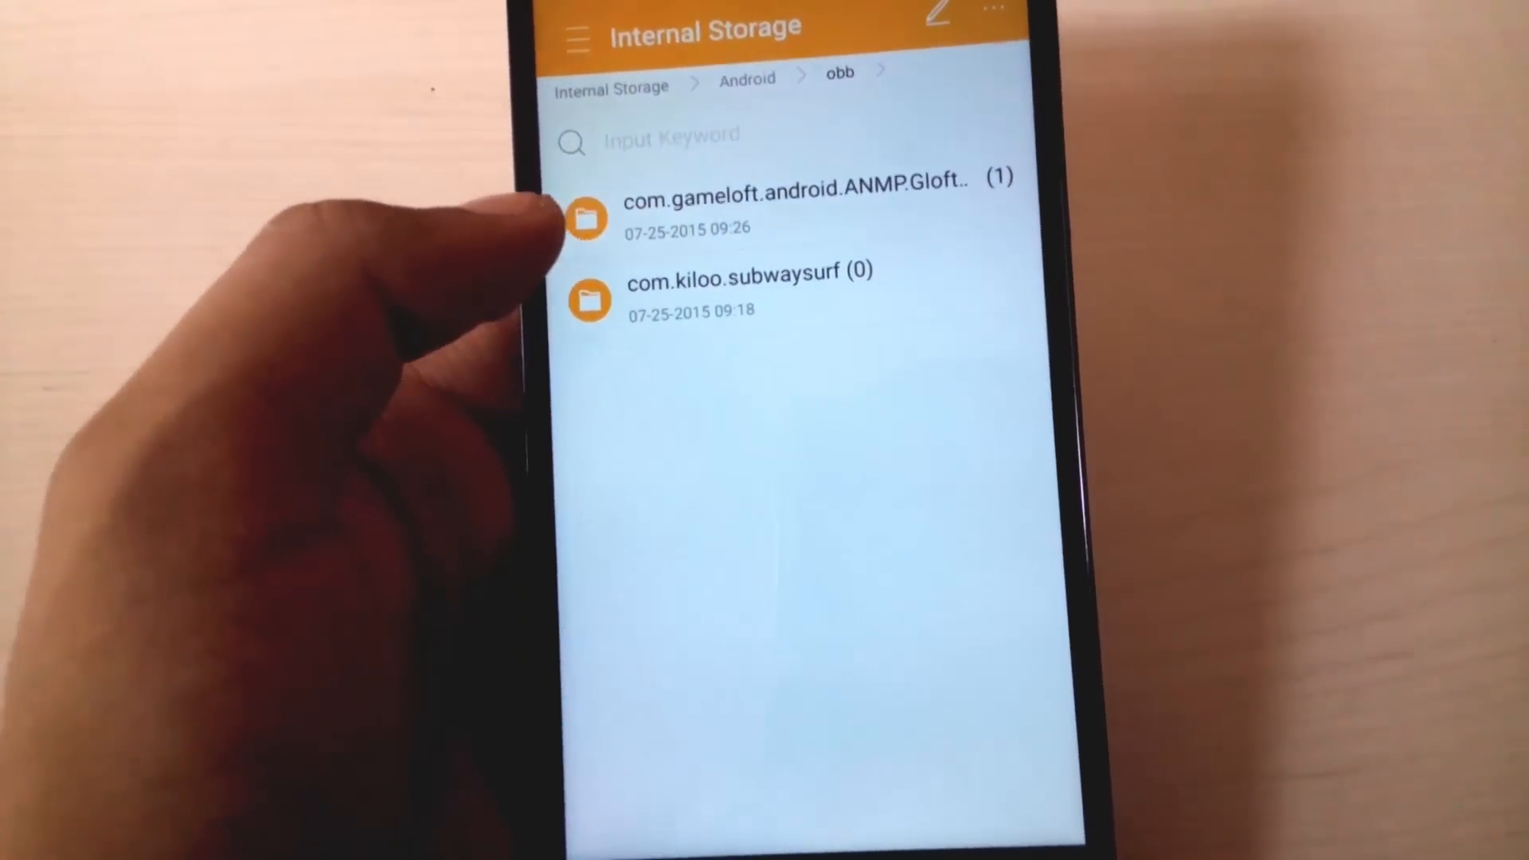
pyautogui.click(747, 79)
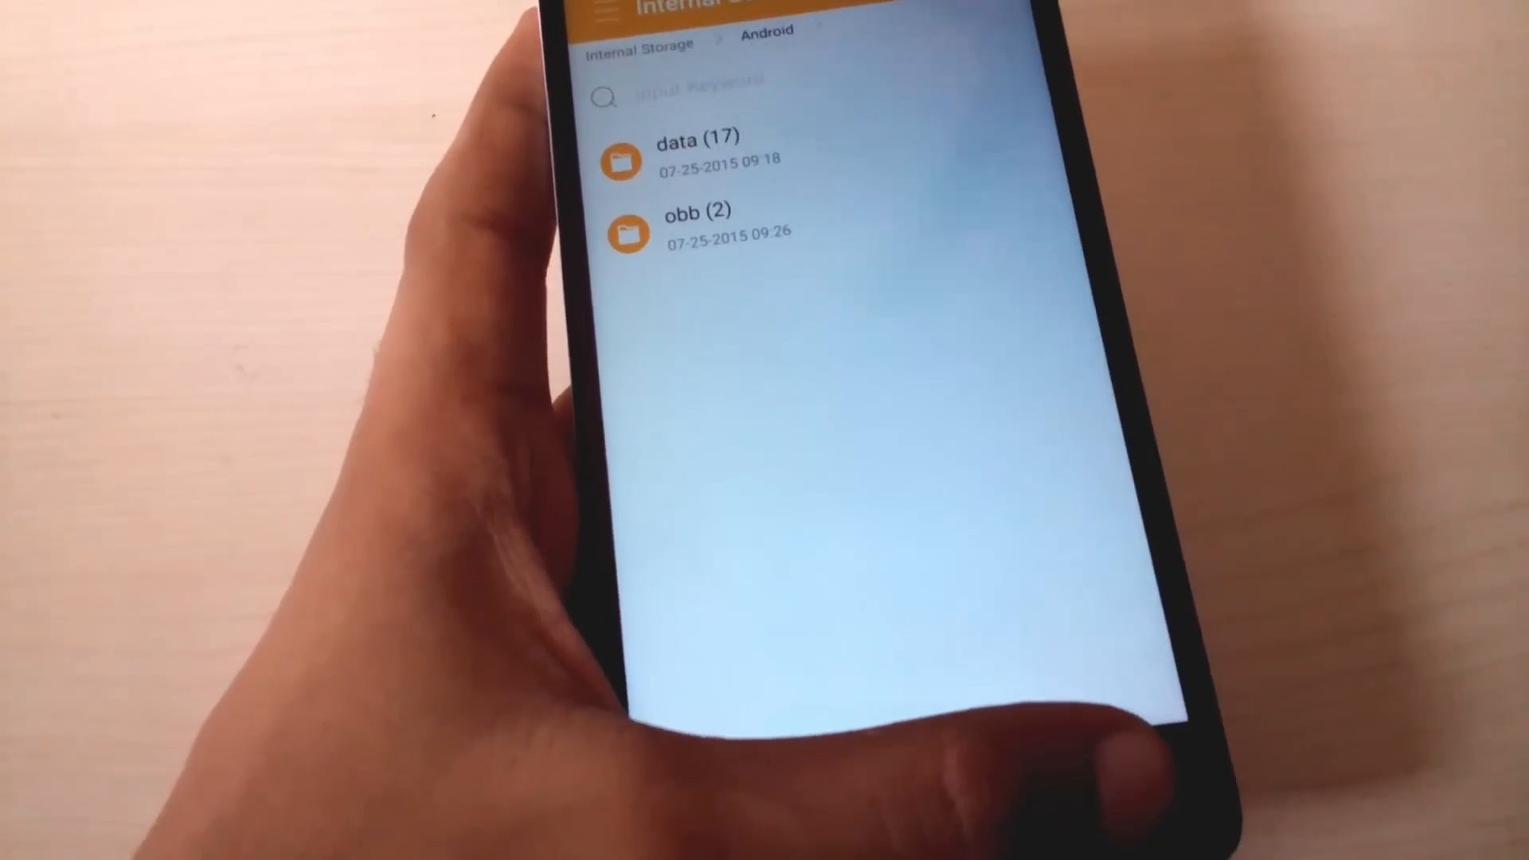
pyautogui.click(634, 31)
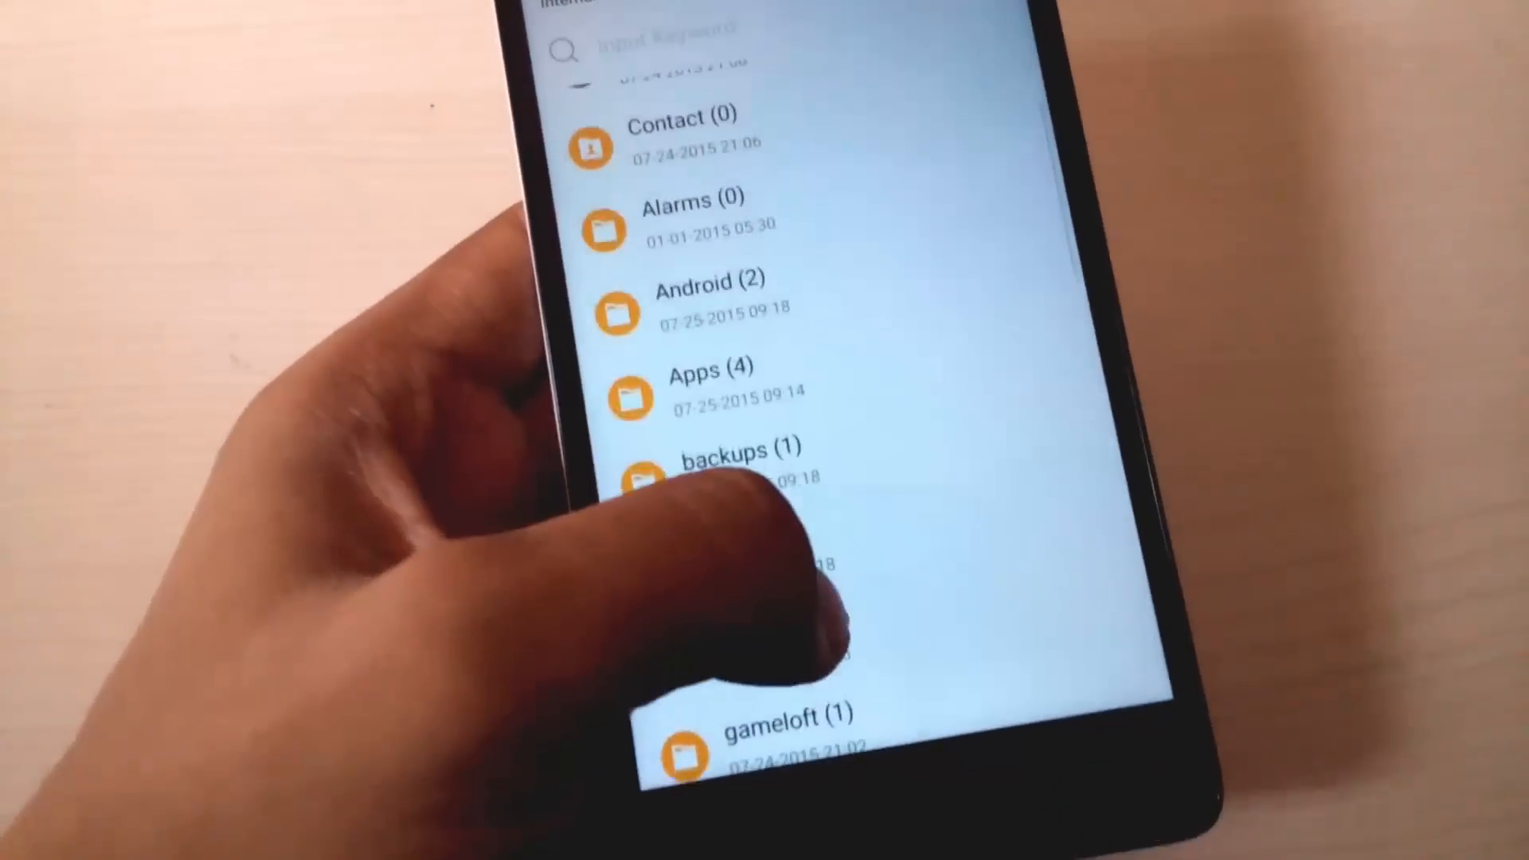
# Leave File Manager for the Android home screen
pyautogui.click(709, 386)
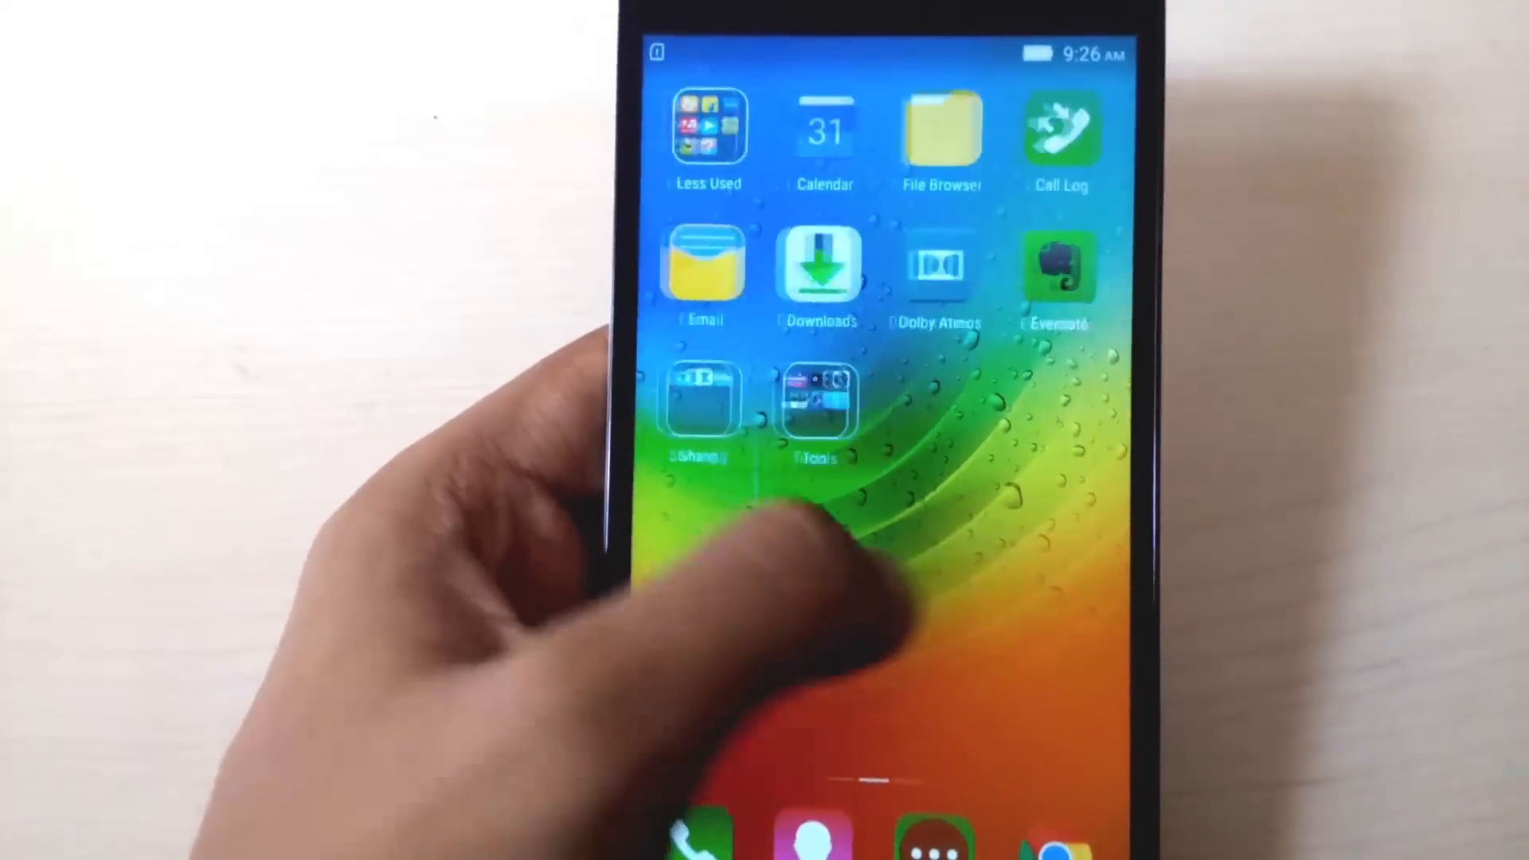
# Swipe through home screen pages to find the Asphalt 8 icon
pyautogui.hscroll(-3)
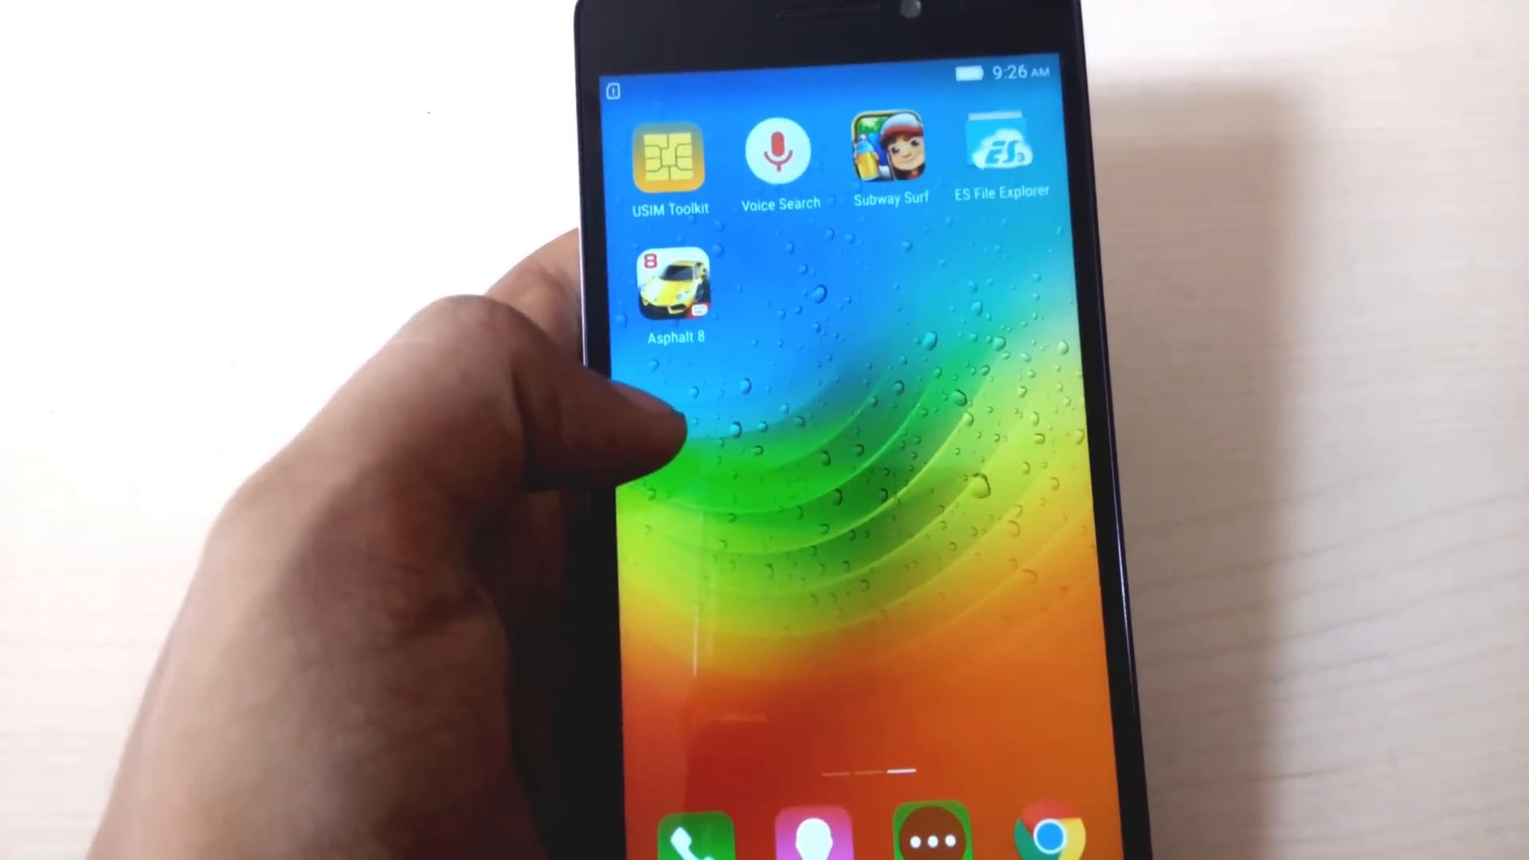
pyautogui.hscroll(-3)
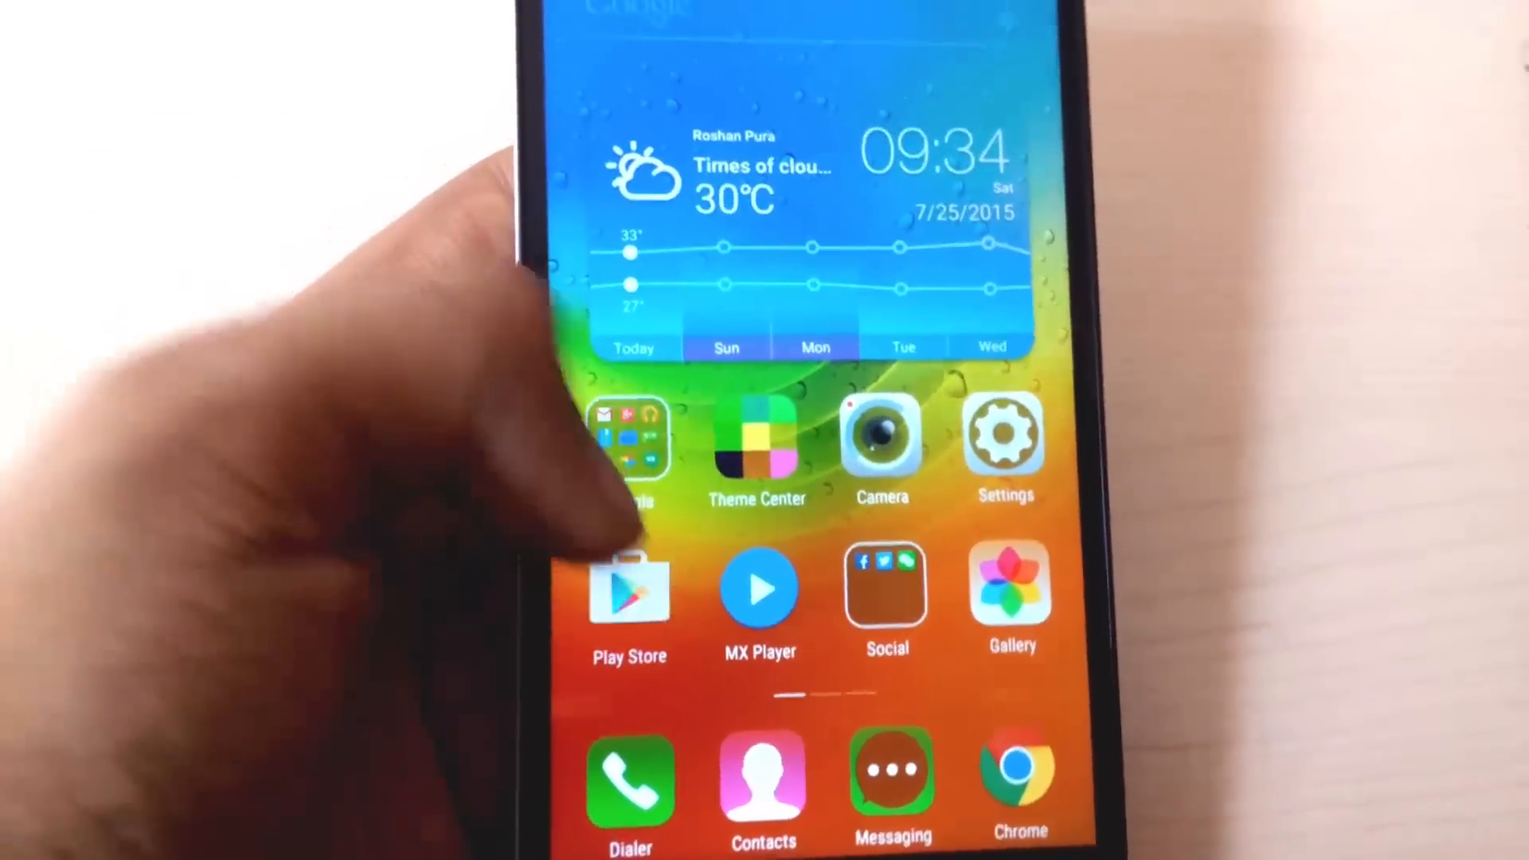
# Search Play Store for 'asphalt 8' and open the Asphalt 8: Airborne page
pyautogui.click(629, 590)
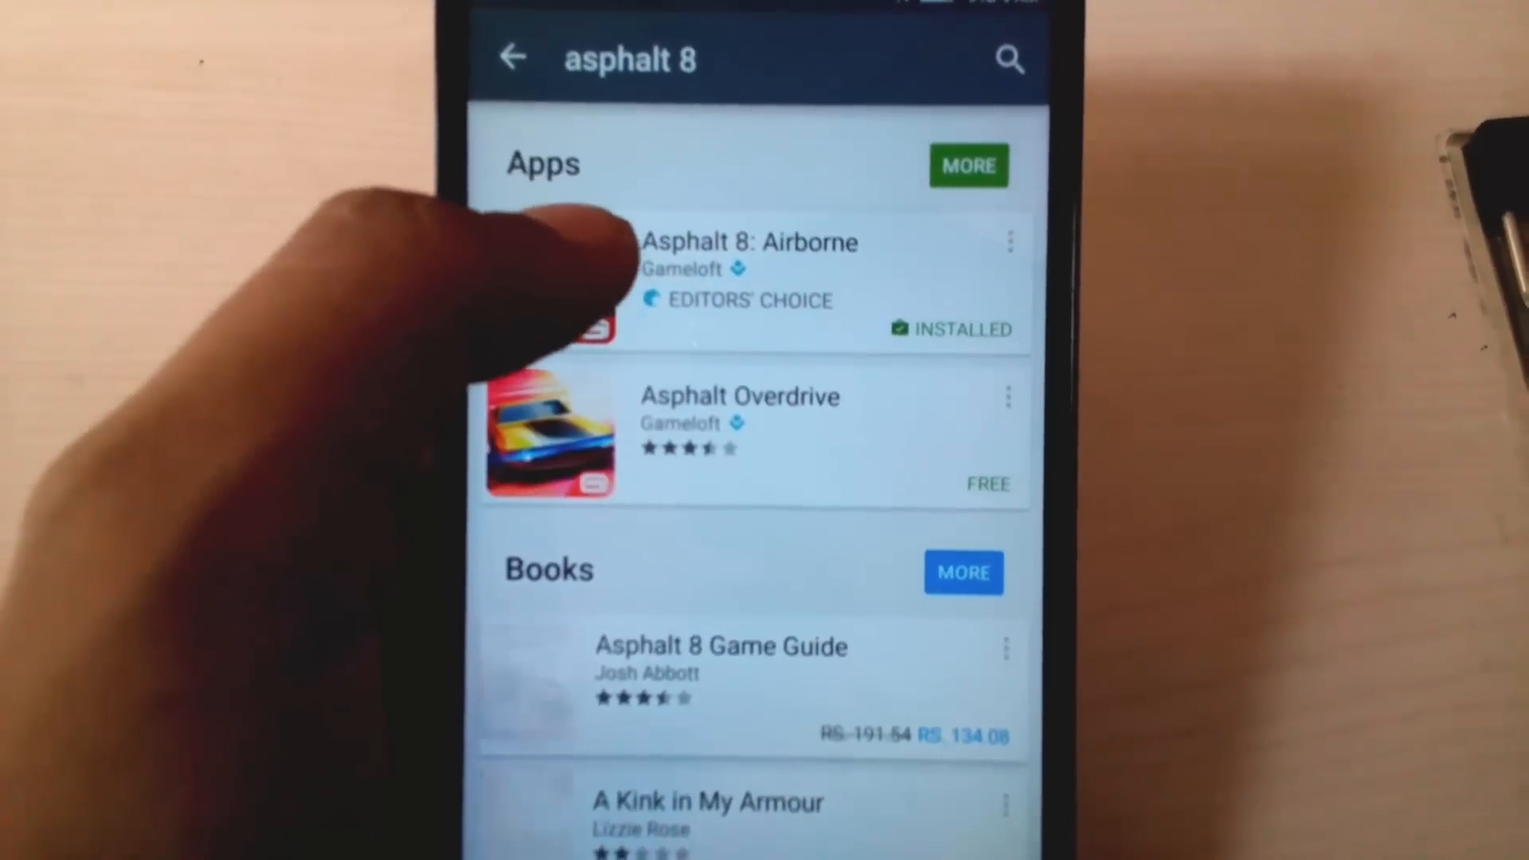
pyautogui.click(747, 273)
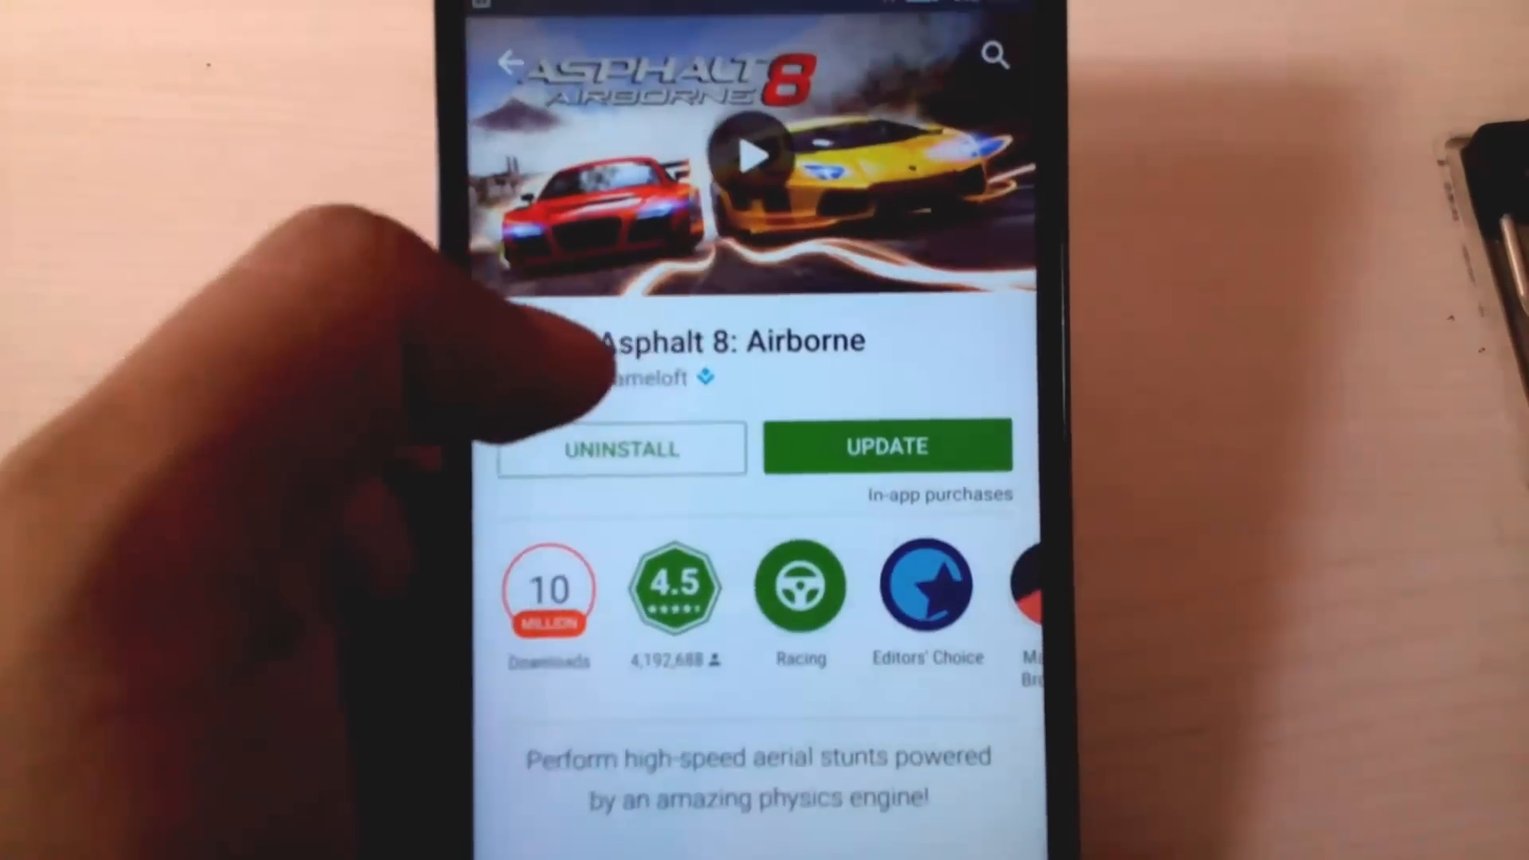